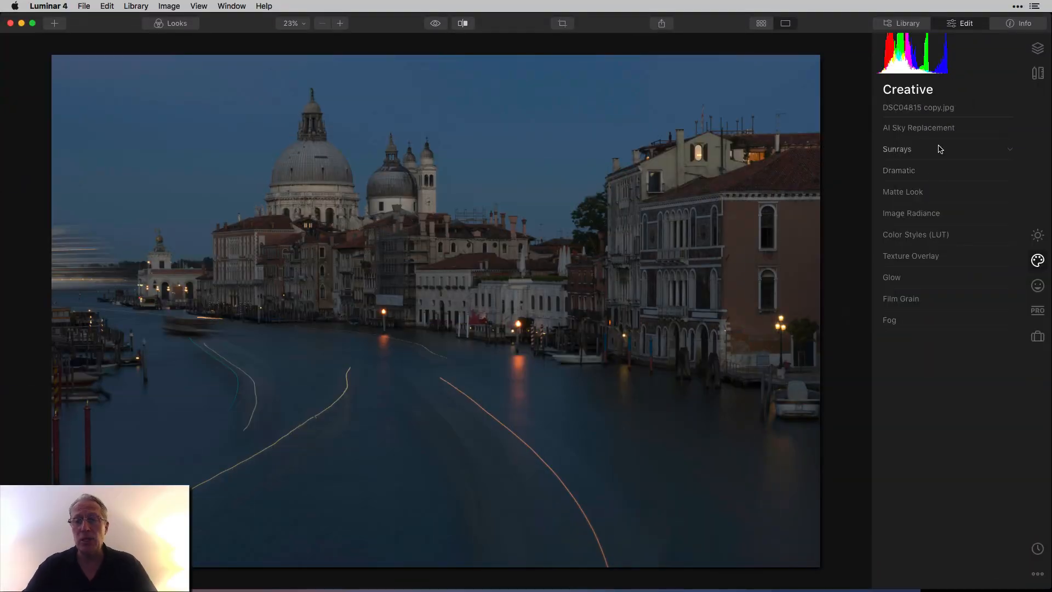
Apply the Sunset 3 sky to the Venice canal photo, then switch to Sunset 4
click(918, 127)
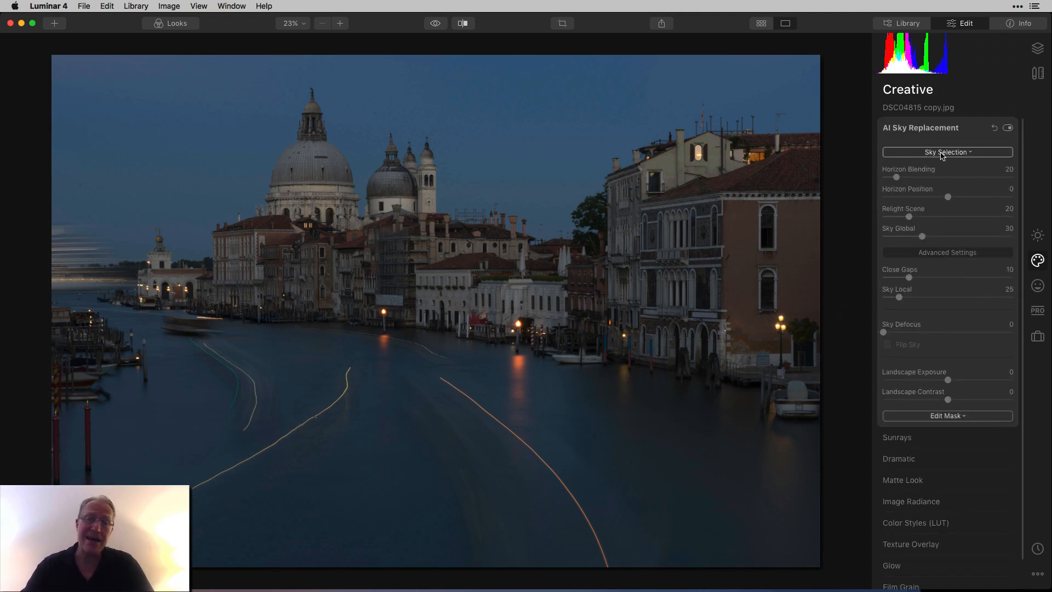
click(947, 152)
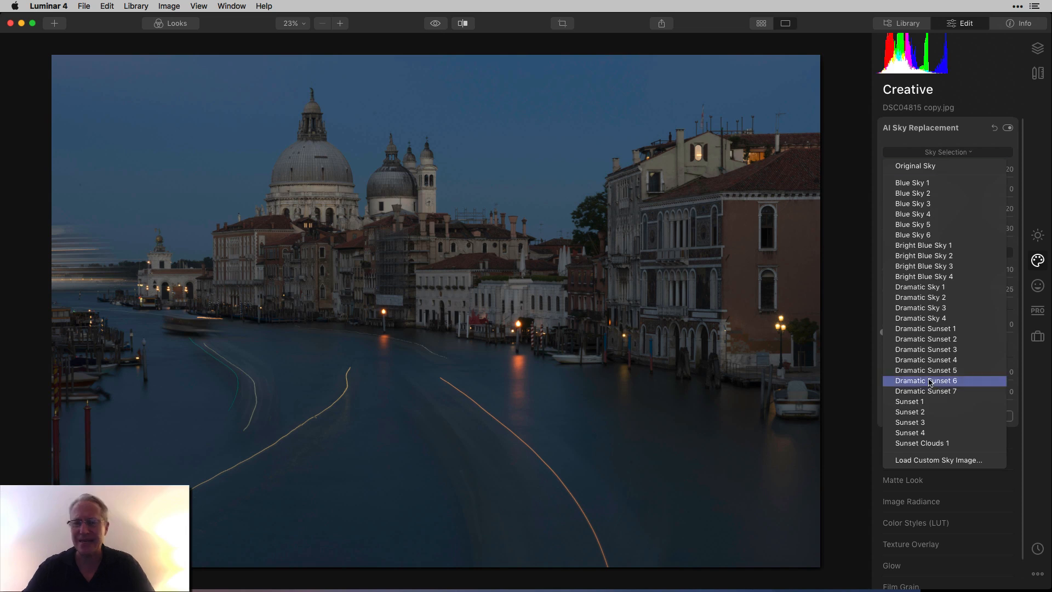
click(909, 422)
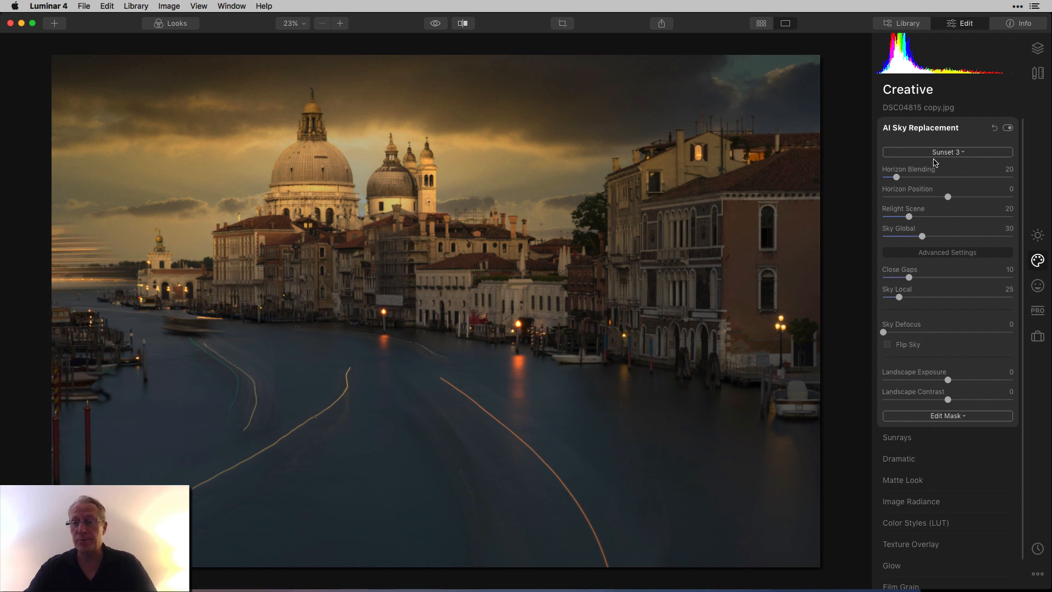
click(947, 151)
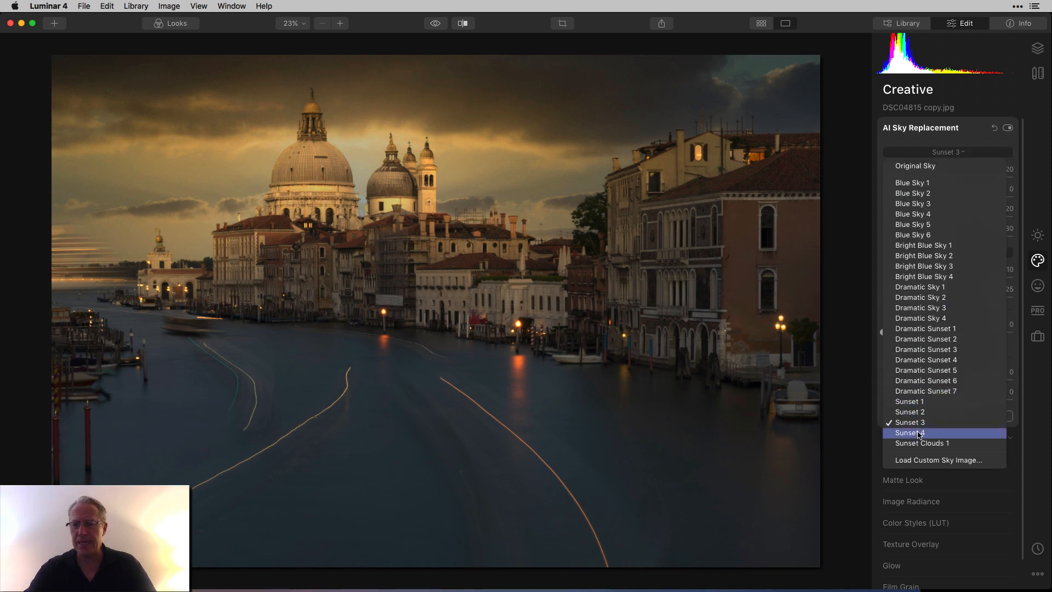
click(912, 433)
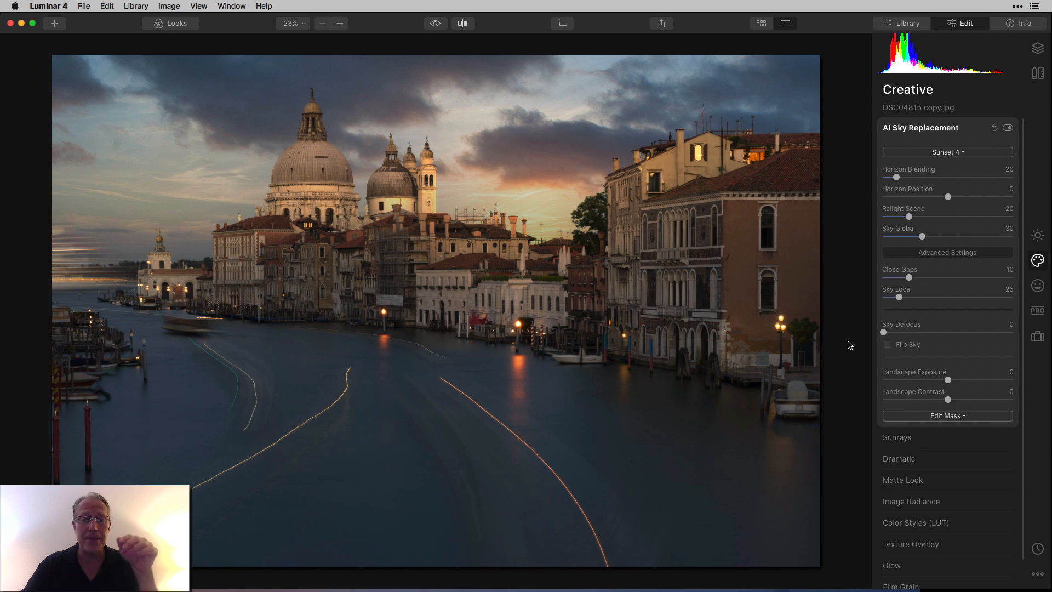
mouse_move(426, 89)
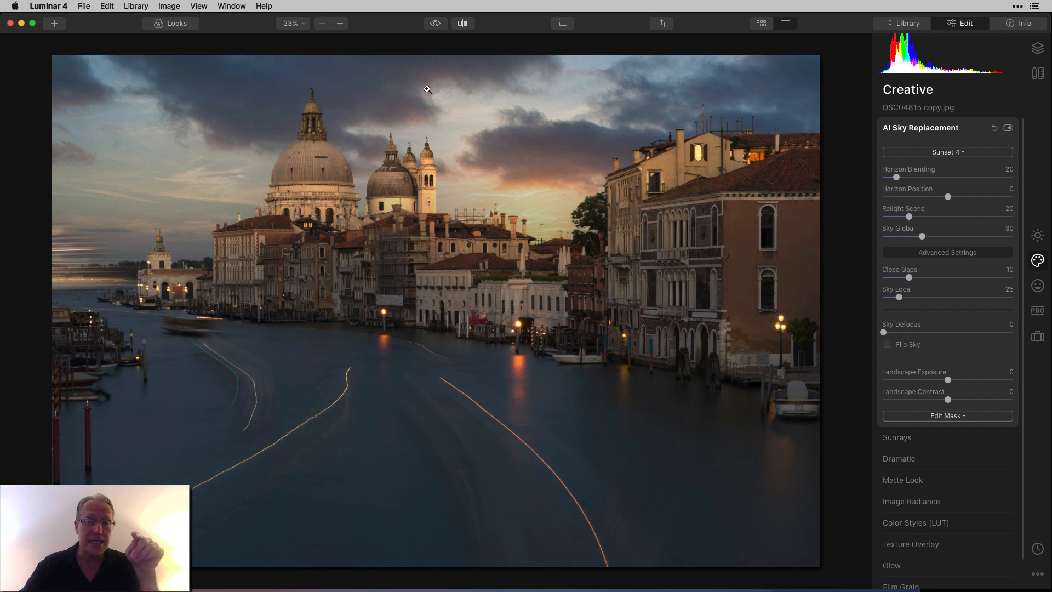
click(435, 24)
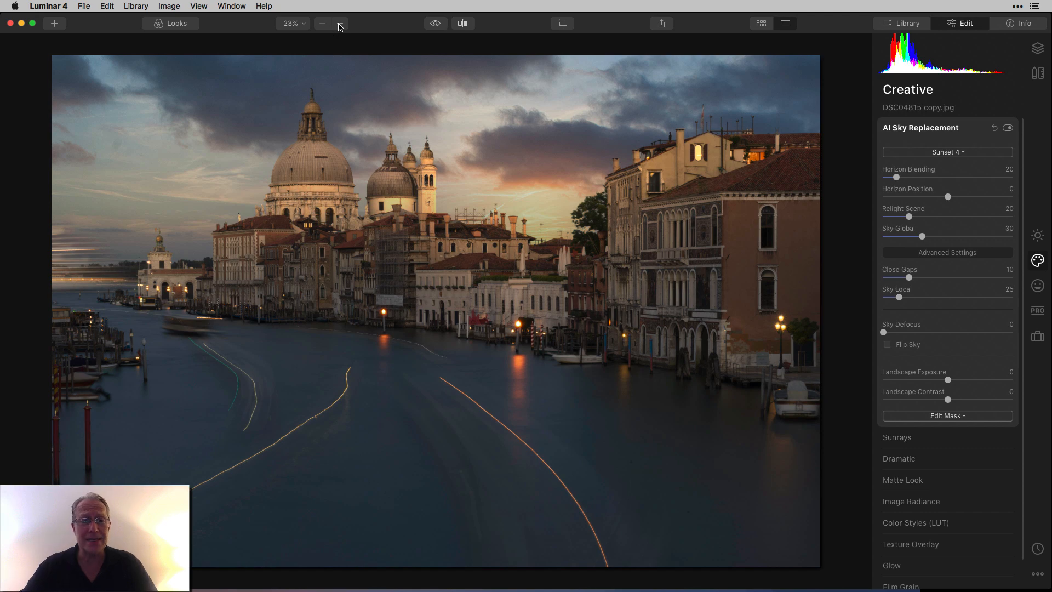
click(340, 23)
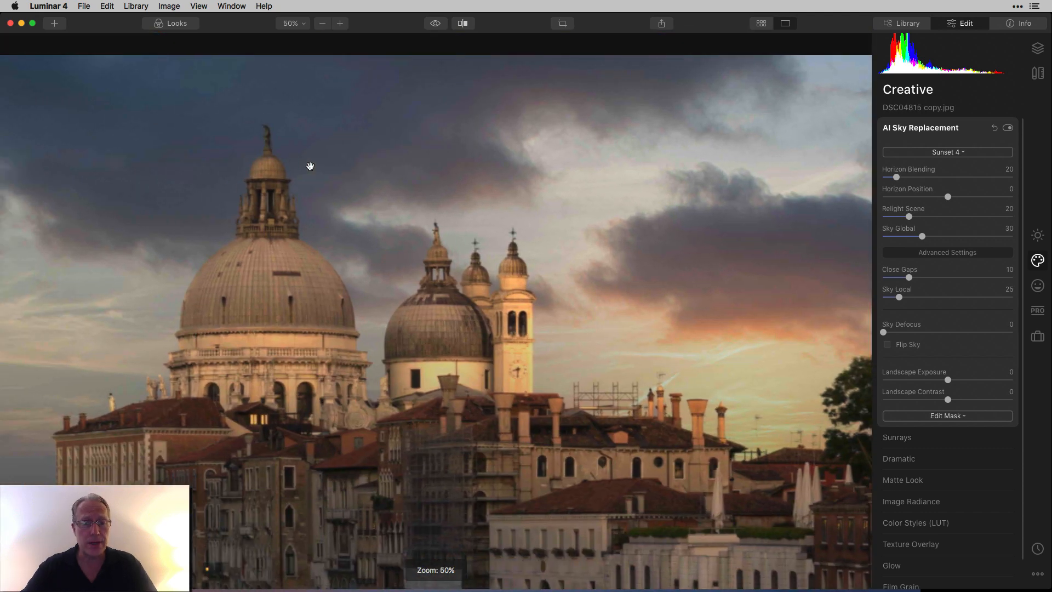
drag(311, 165, 314, 408)
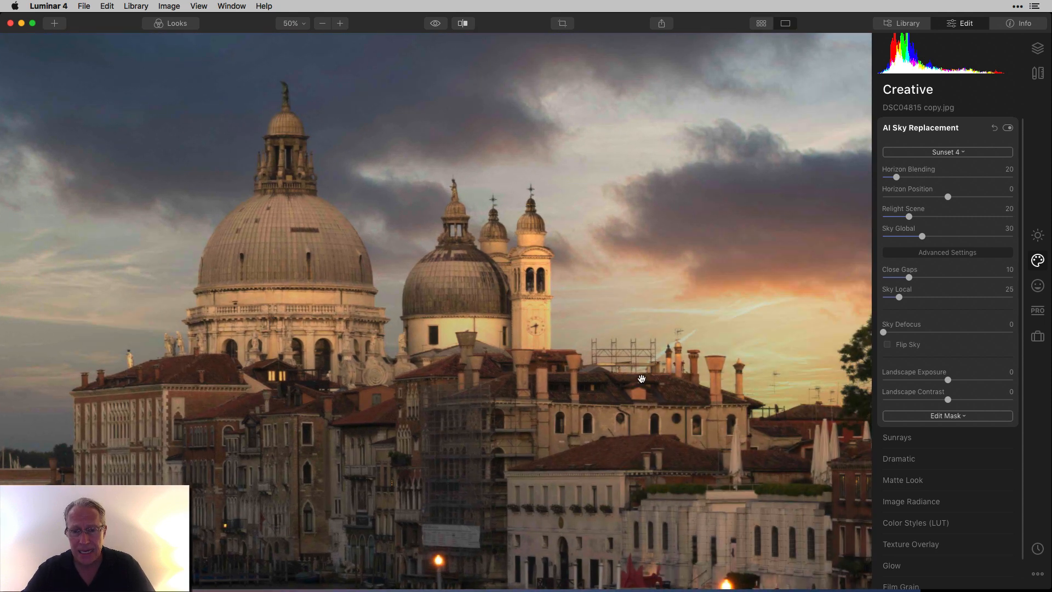
mouse_move(406, 32)
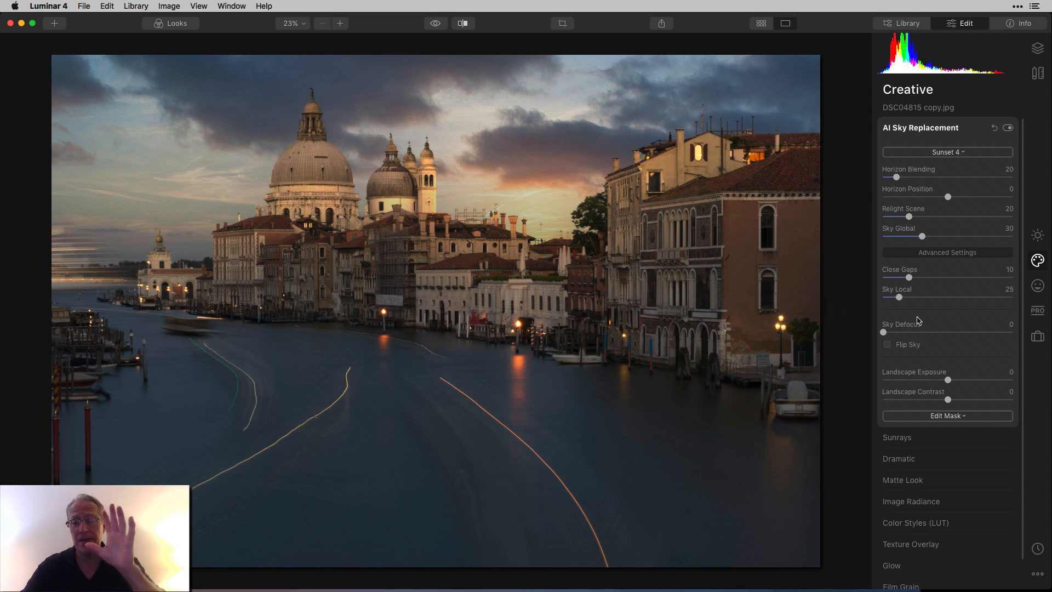
mouse_move(932, 242)
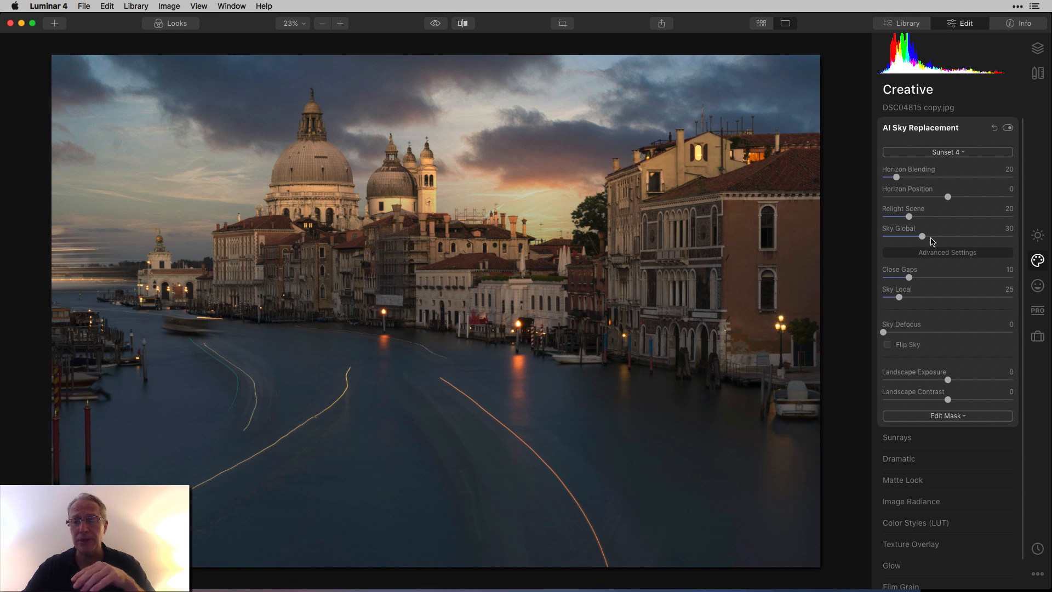
Select the gondola photo DSC05190 from the filmstrip
drag(908, 216, 955, 216)
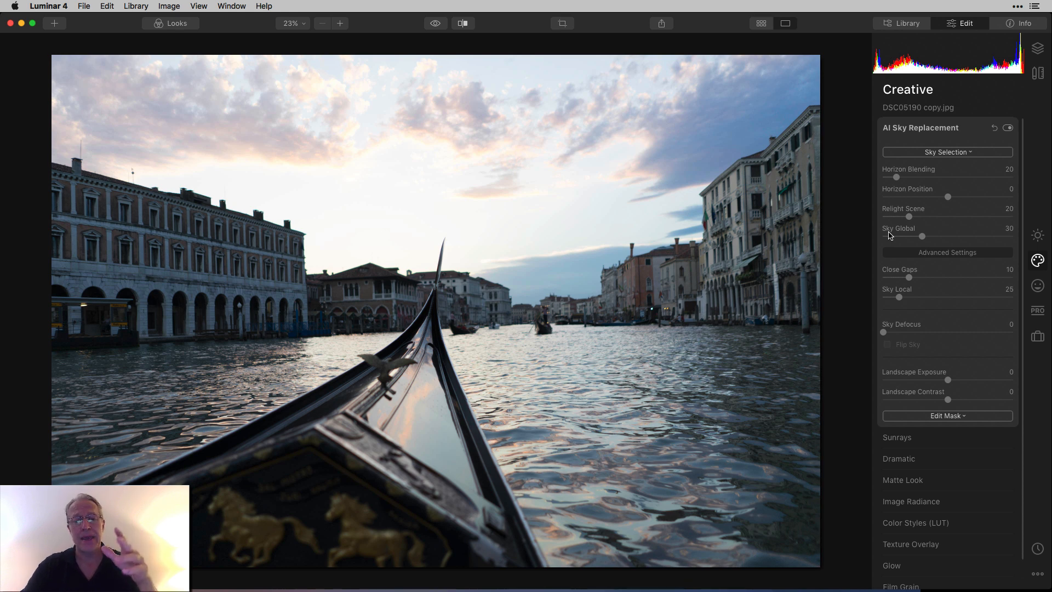
mouse_move(480, 323)
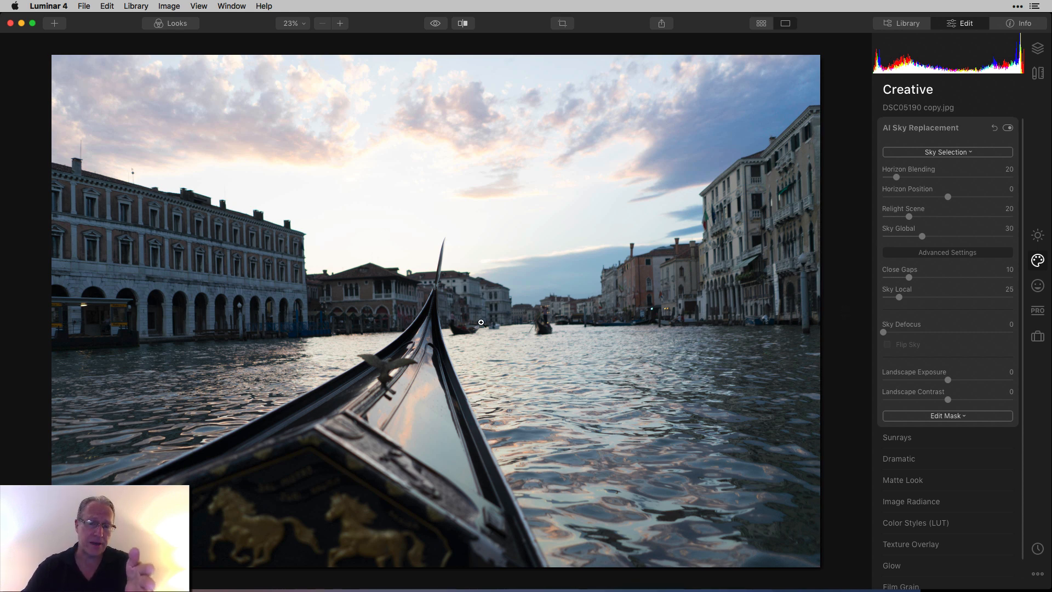
mouse_move(436, 302)
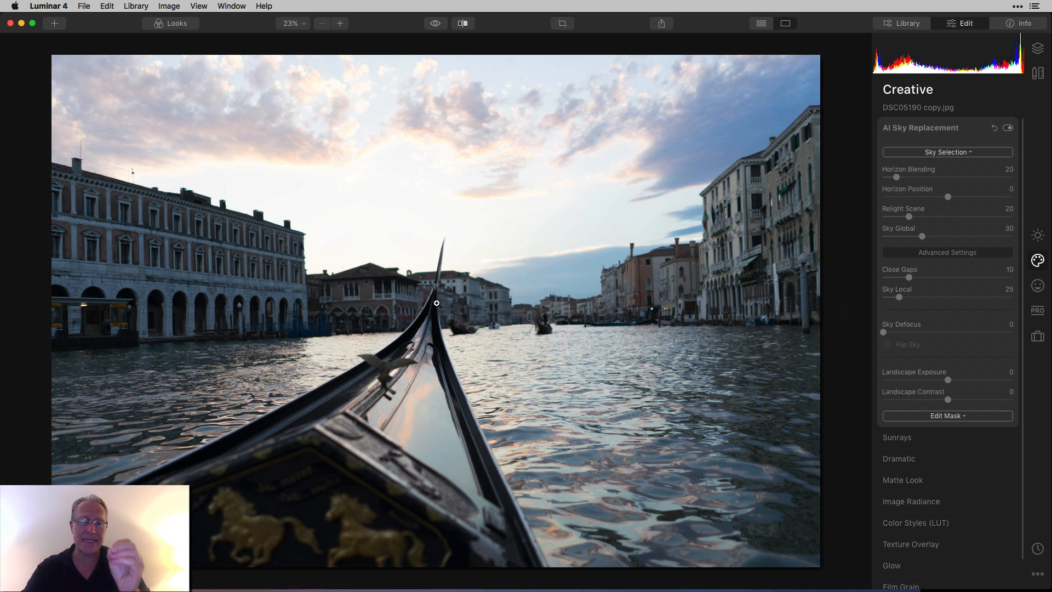
Try Sunset 1 on the gondola photo, switch to Dramatic Sunset 1, and zoom in
click(947, 152)
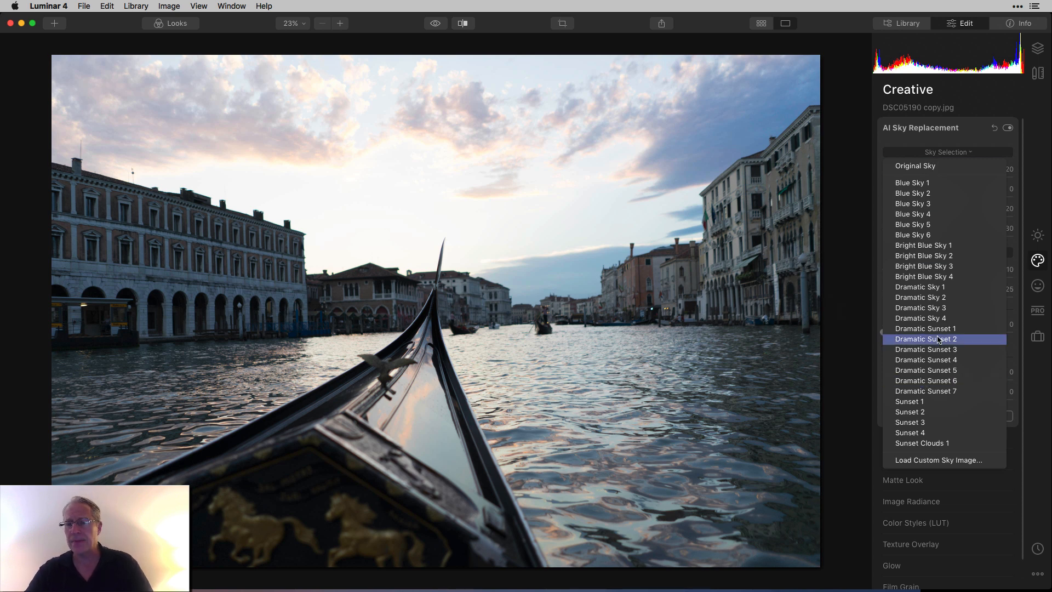
click(909, 400)
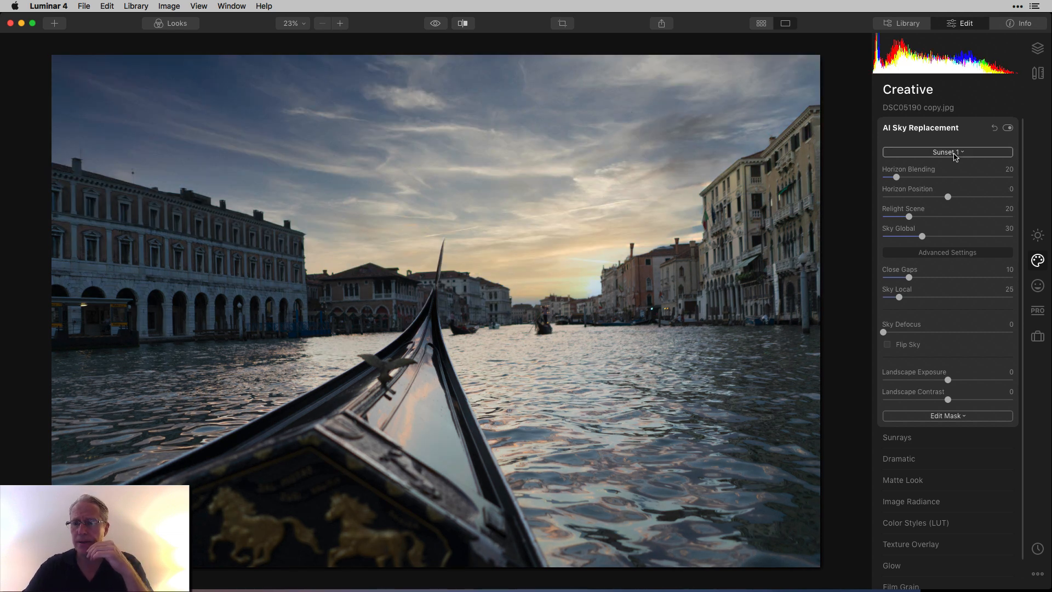
click(947, 152)
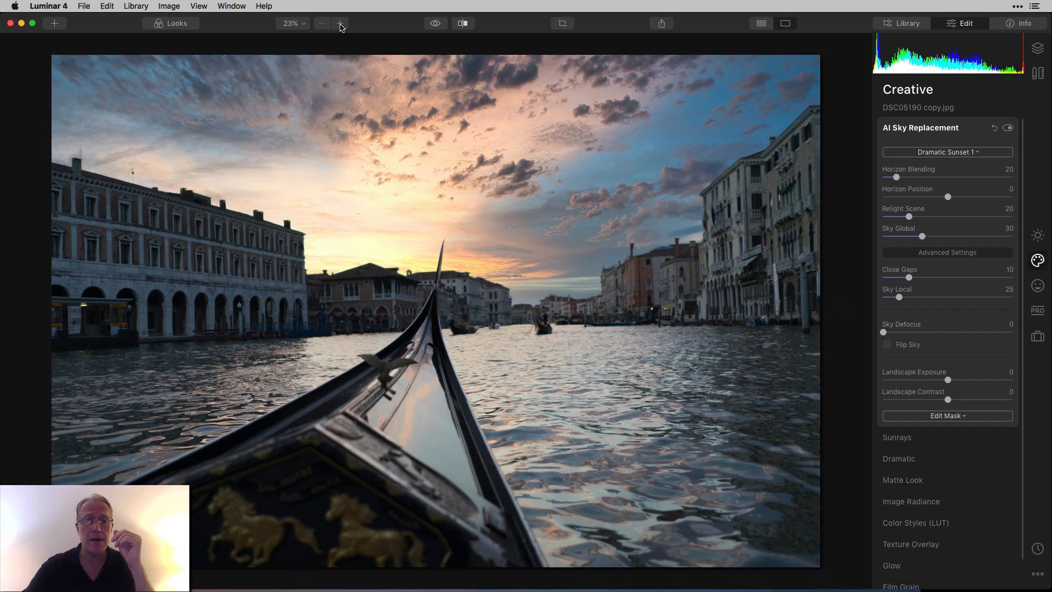
click(339, 23)
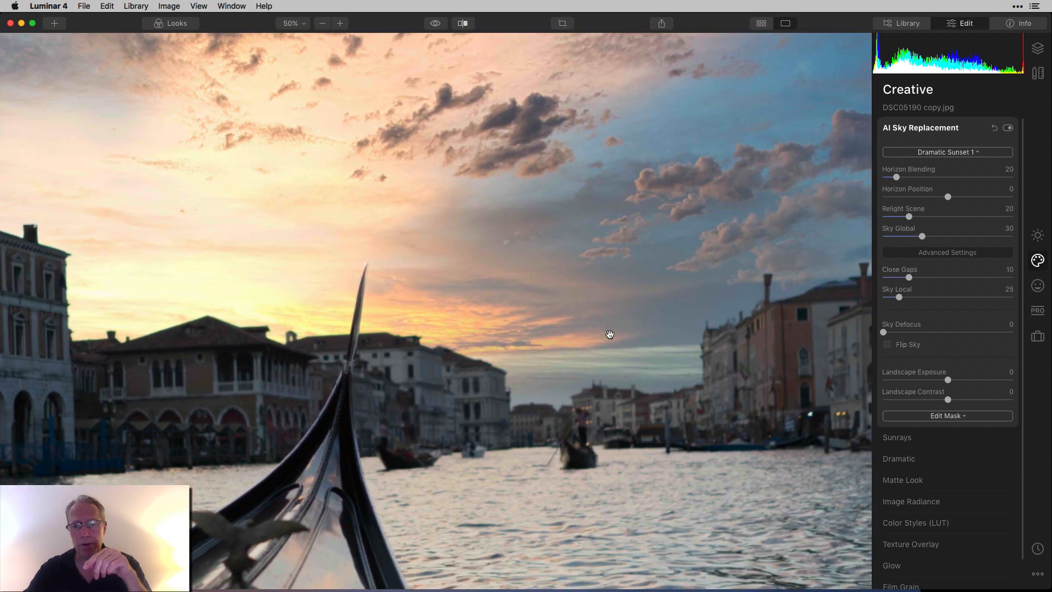
Return the gondola photo to the full-frame fit view
right_click(606, 328)
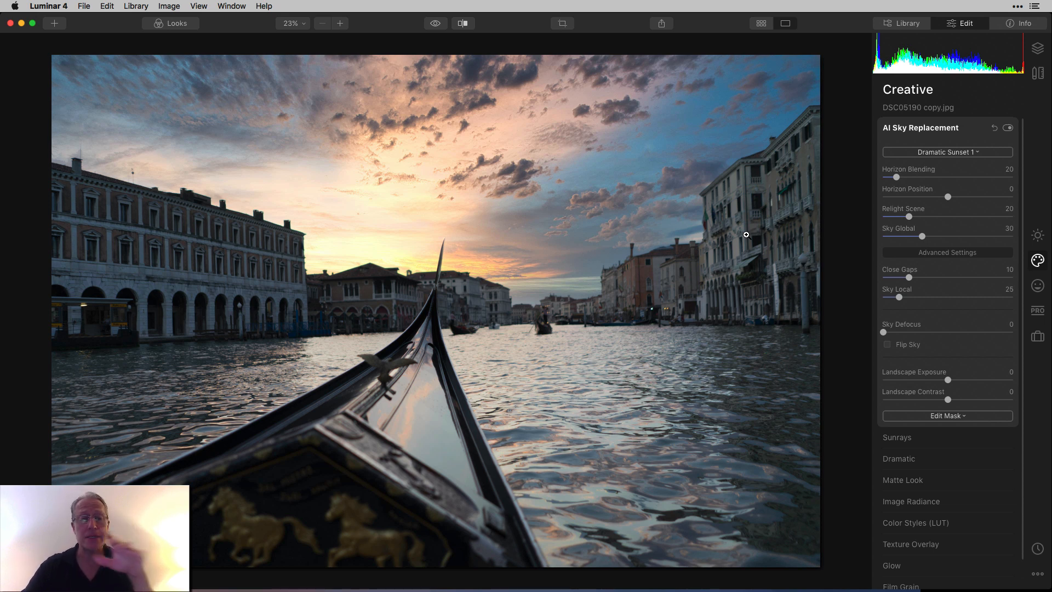
mouse_move(558, 300)
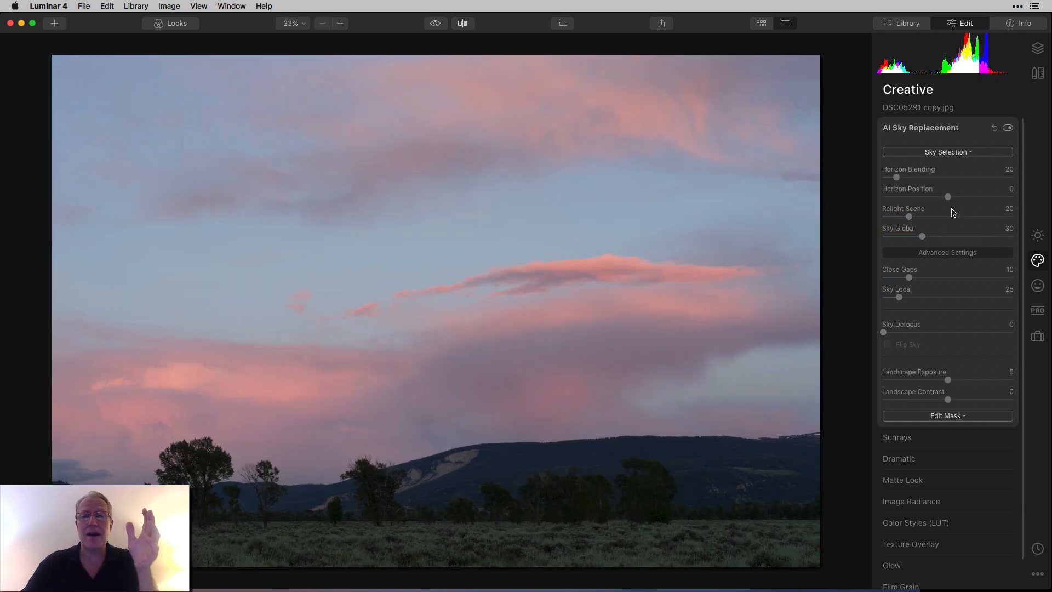
mouse_move(956, 191)
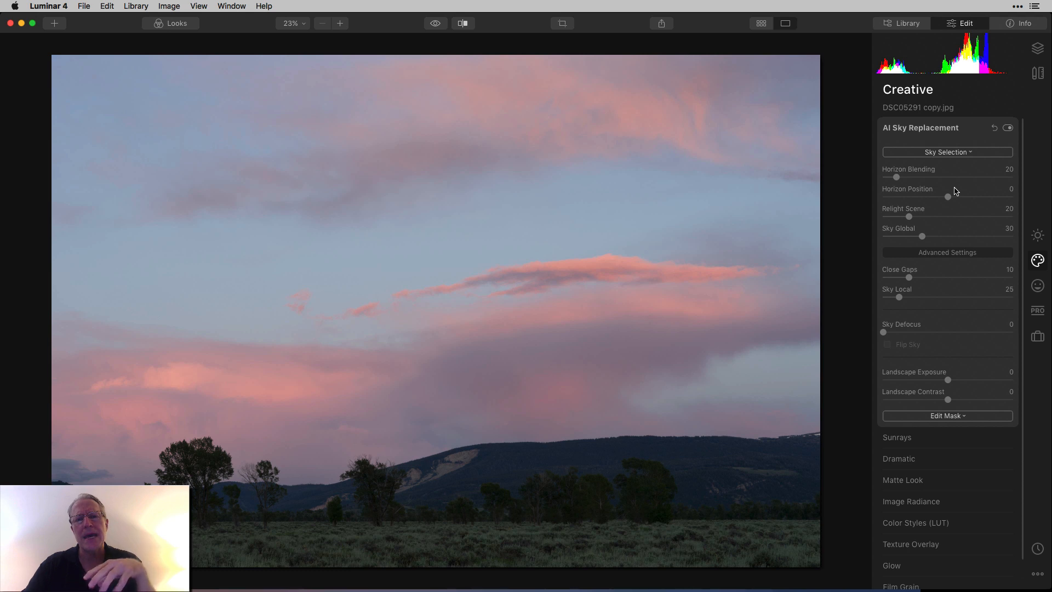
Load Night-sky.jpg as a custom sky over the Wyoming meadow
click(946, 152)
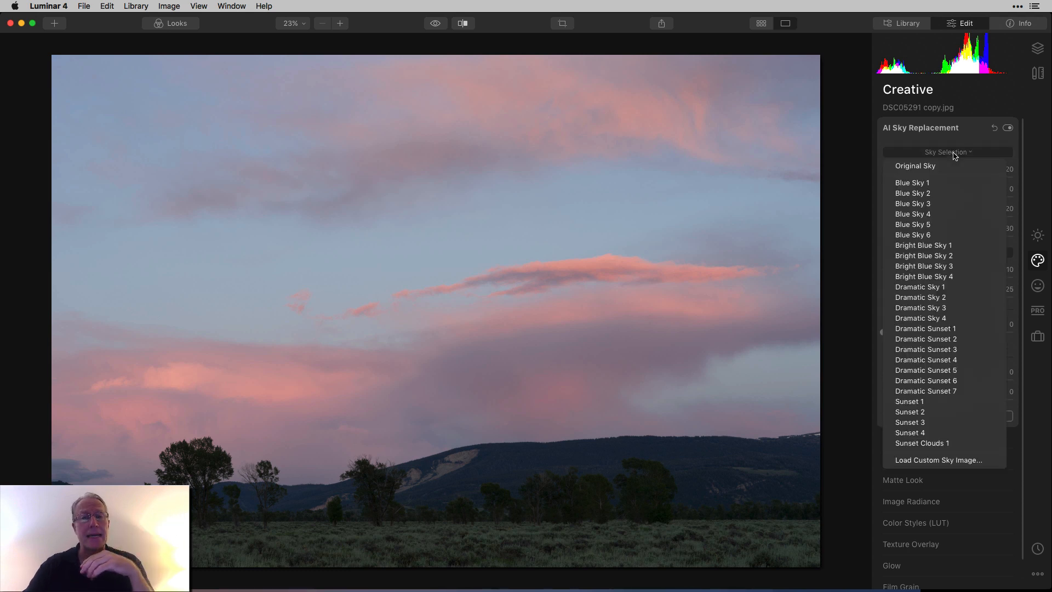
click(938, 460)
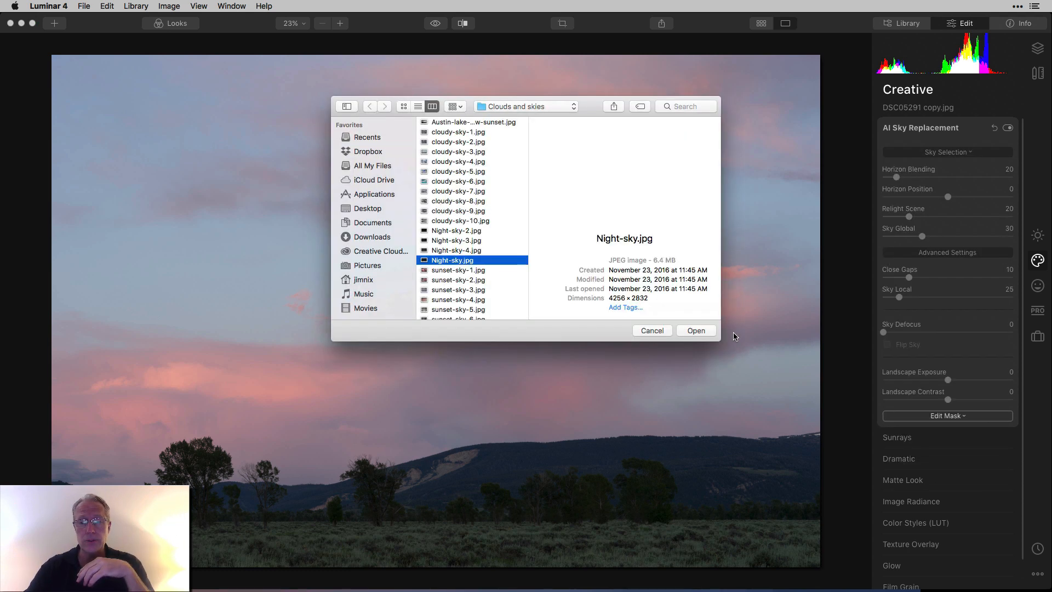
click(696, 330)
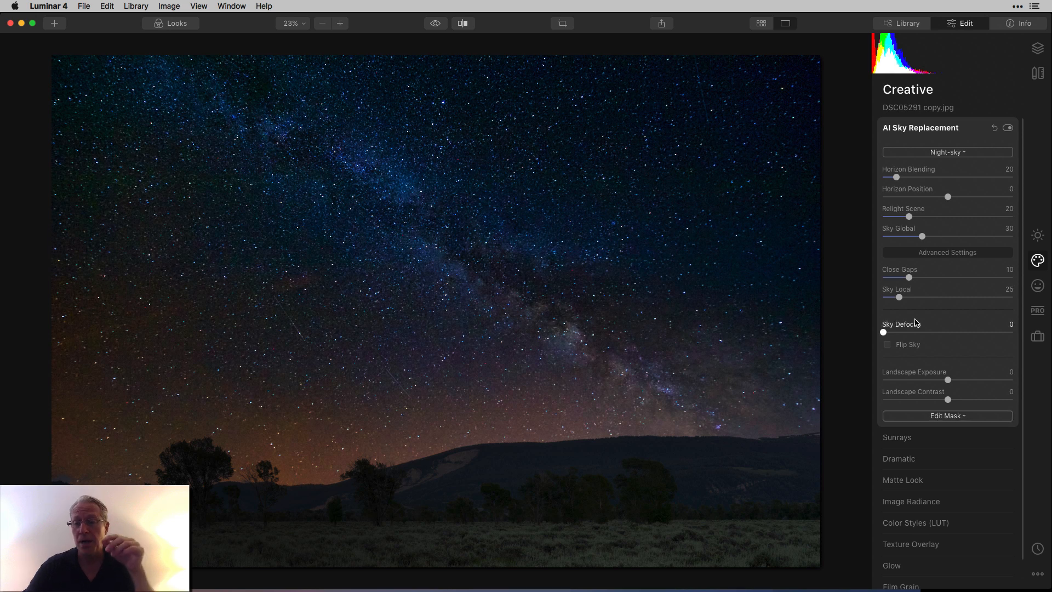
Relight the meadow scene to 61 and compare before/after by moving the split divider
drag(908, 217, 946, 217)
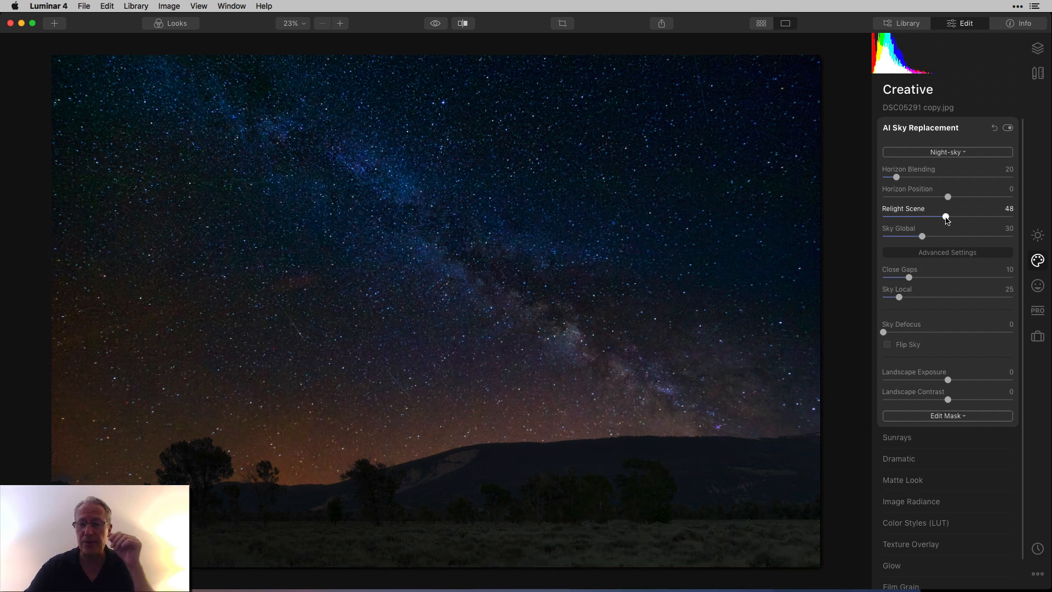
drag(945, 217, 962, 217)
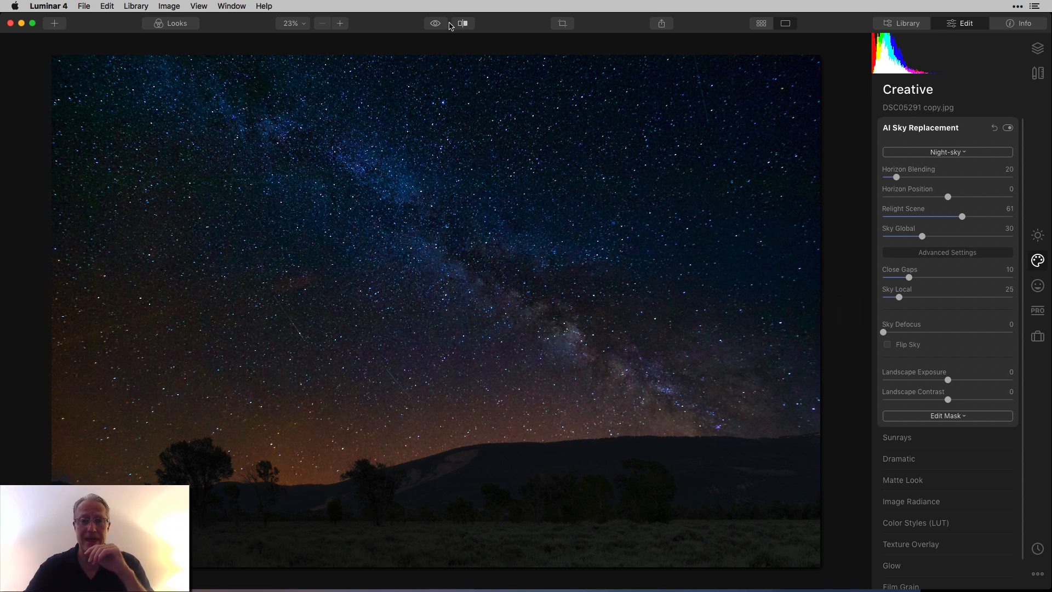
click(463, 23)
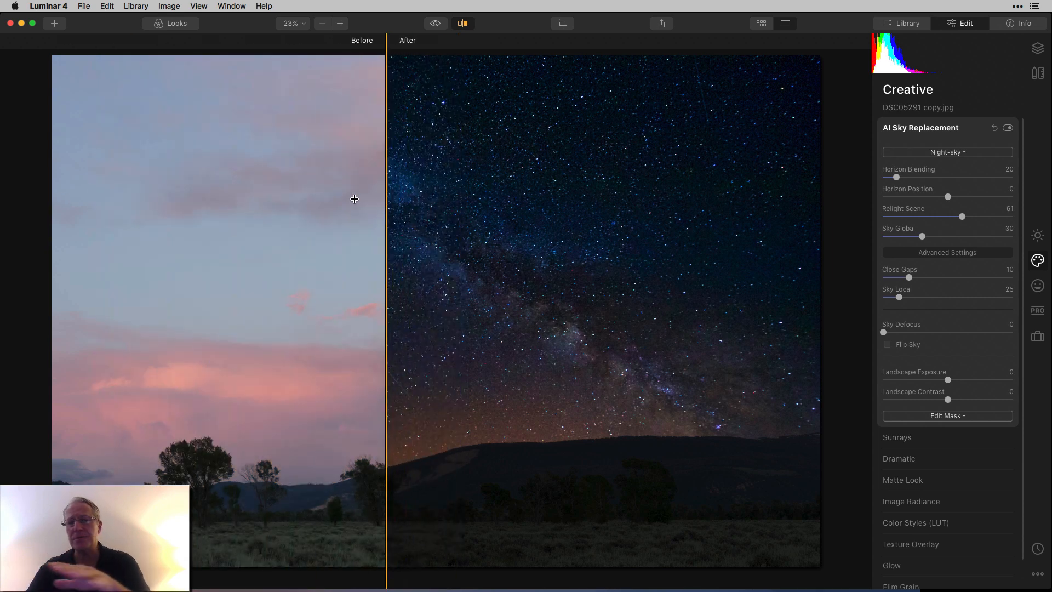
drag(386, 194, 262, 190)
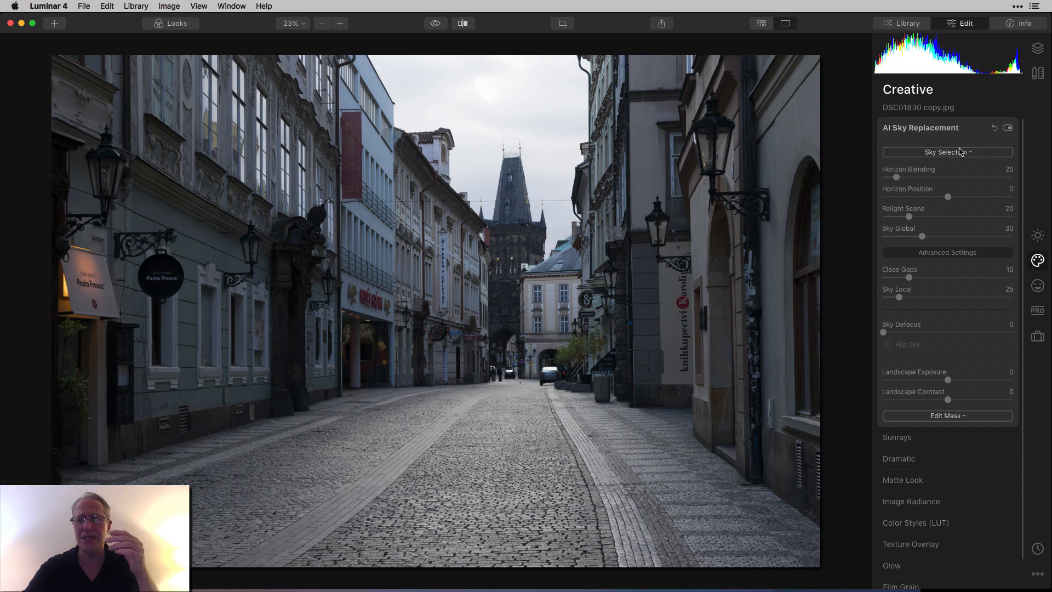
Load Night-sky.jpg as the custom sky for the Prague street photo
click(947, 151)
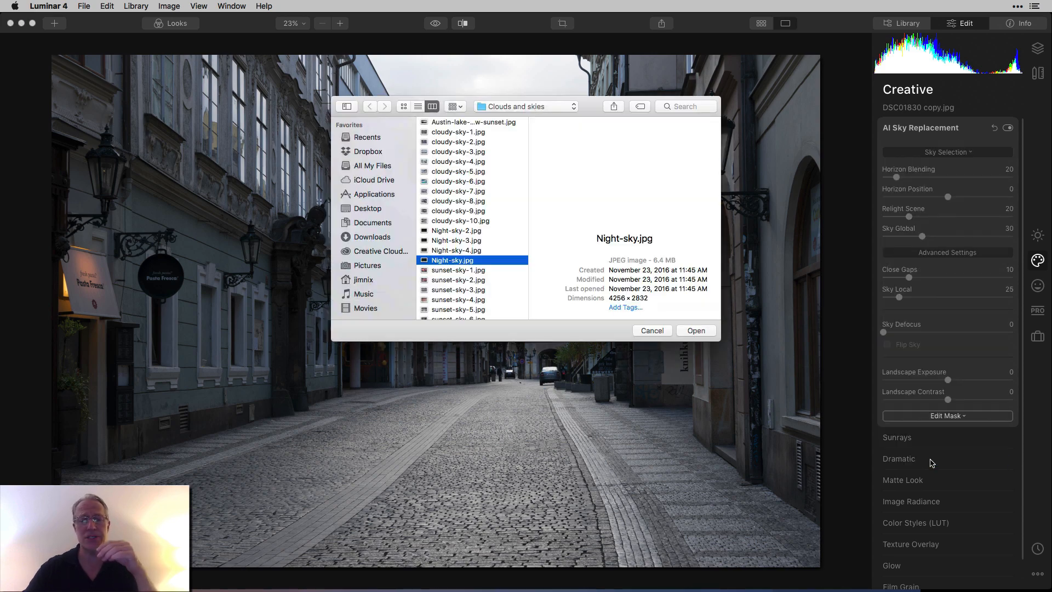
click(452, 260)
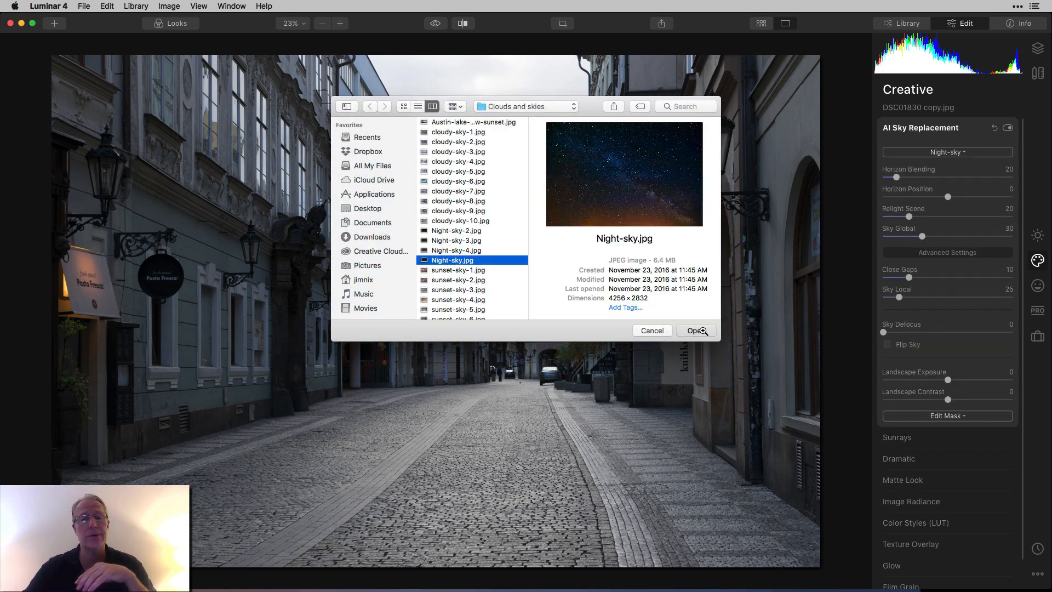
click(696, 330)
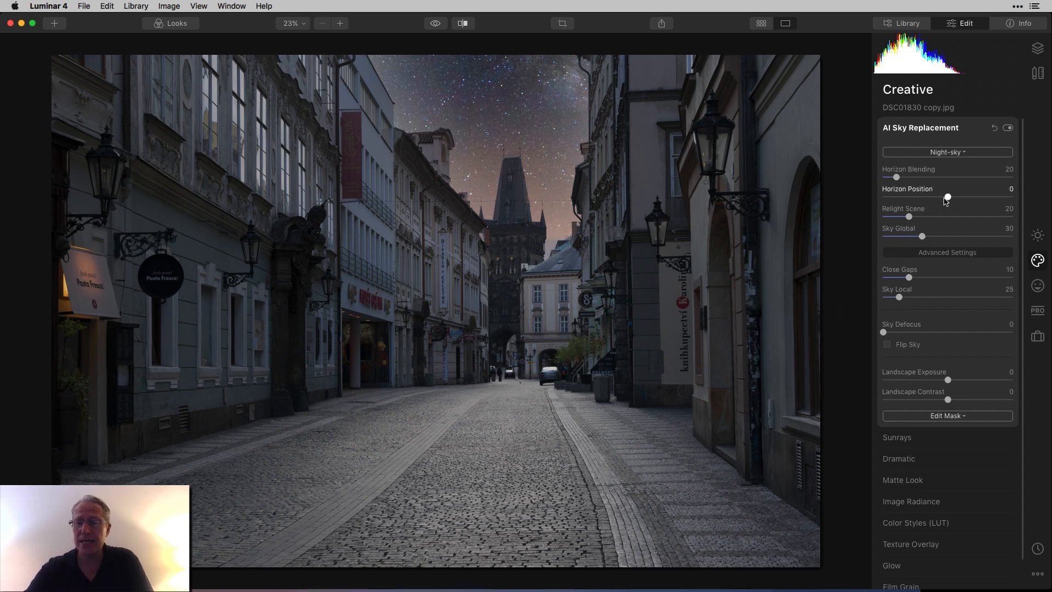
Lower the night sky's horizon position to -34
drag(947, 198, 938, 198)
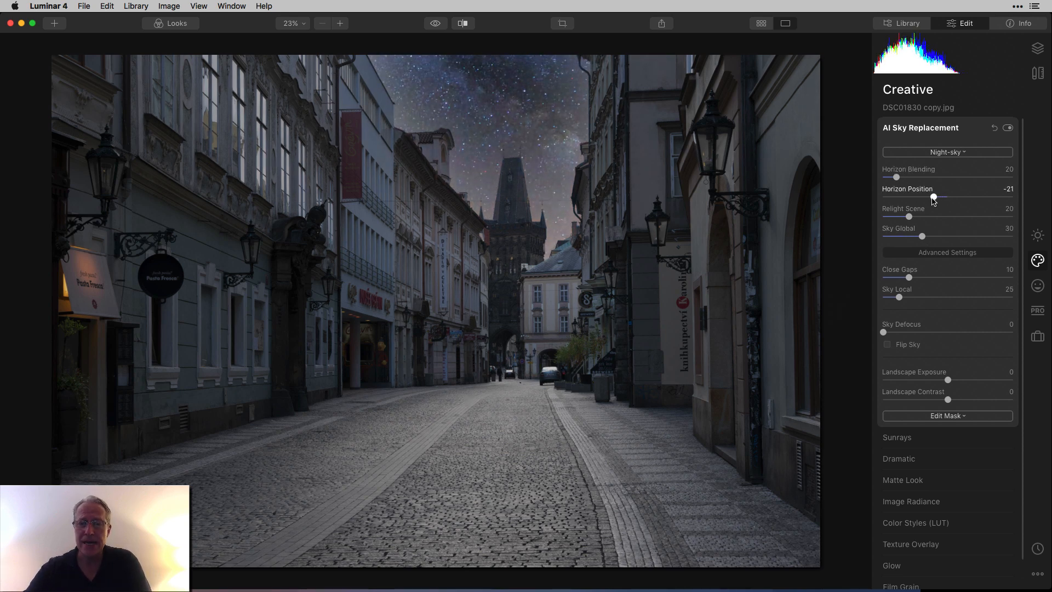
drag(939, 197, 928, 197)
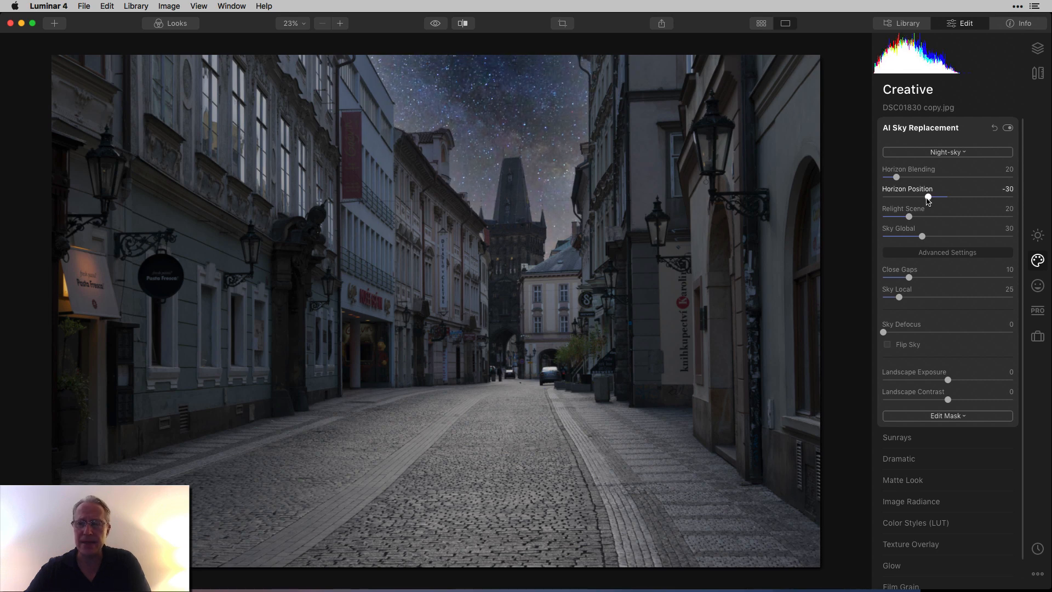
drag(929, 198, 925, 198)
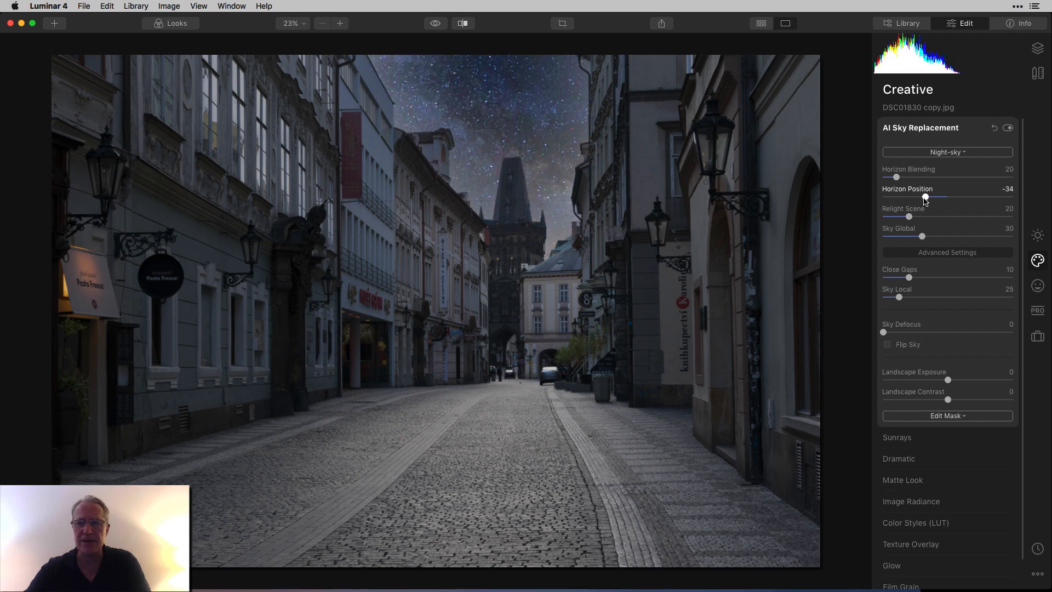
Relight the Prague street scene to 82 and zoom in
drag(908, 217, 948, 217)
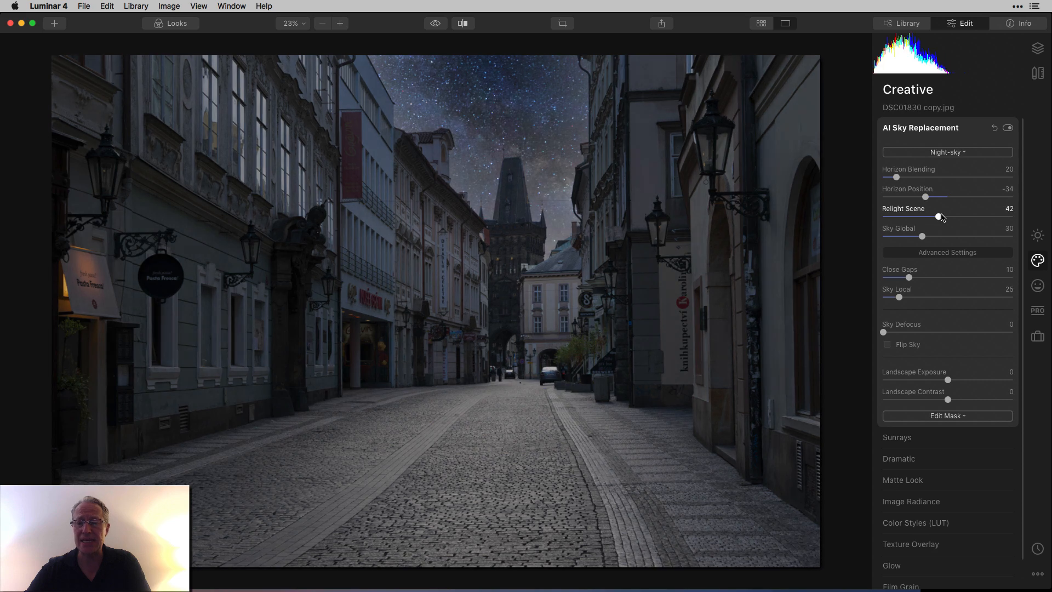
drag(936, 216, 971, 216)
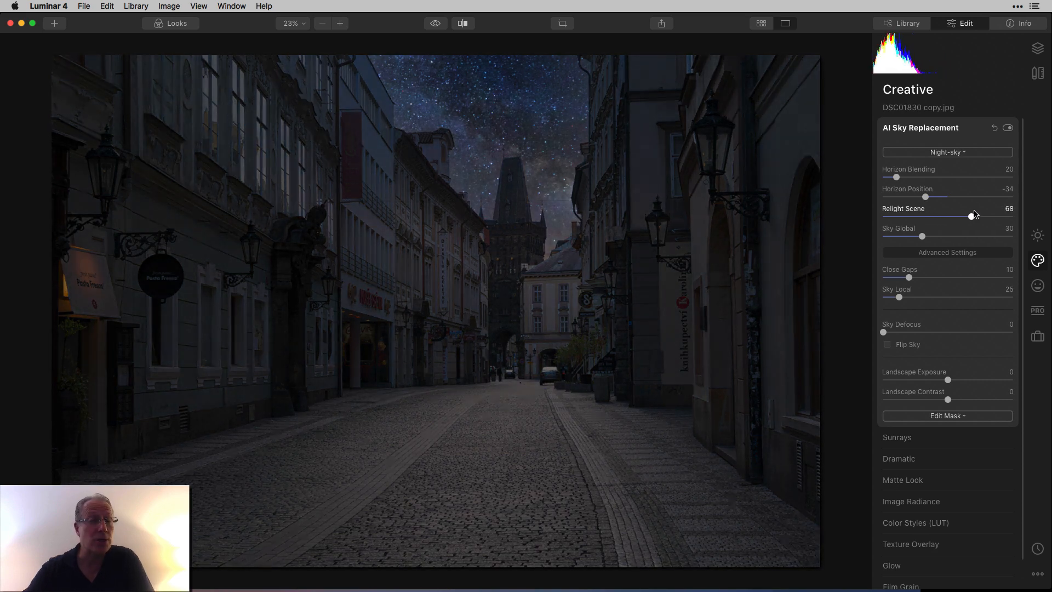
drag(971, 216, 992, 215)
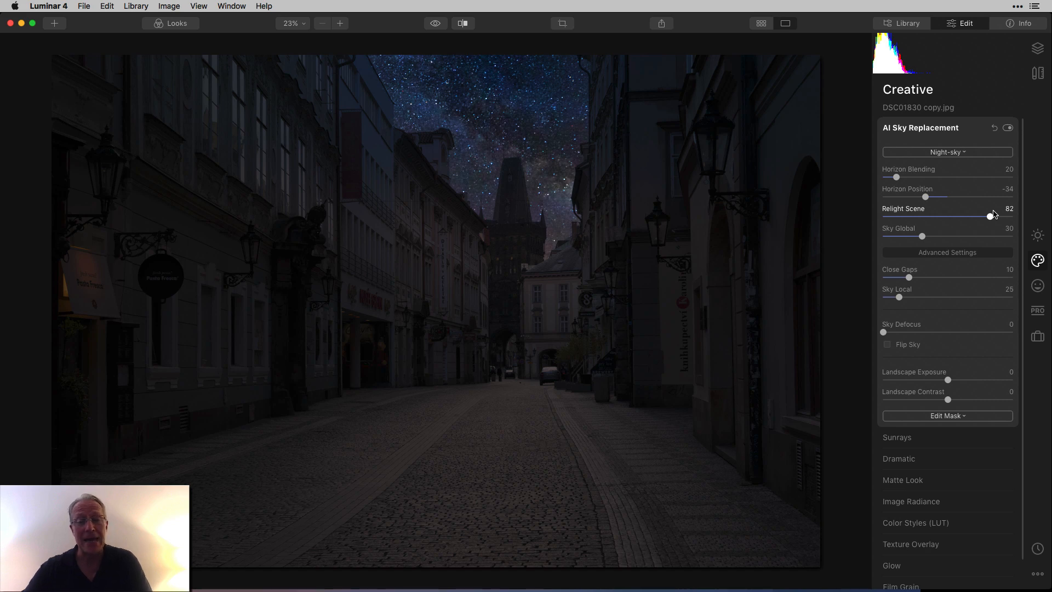
click(340, 24)
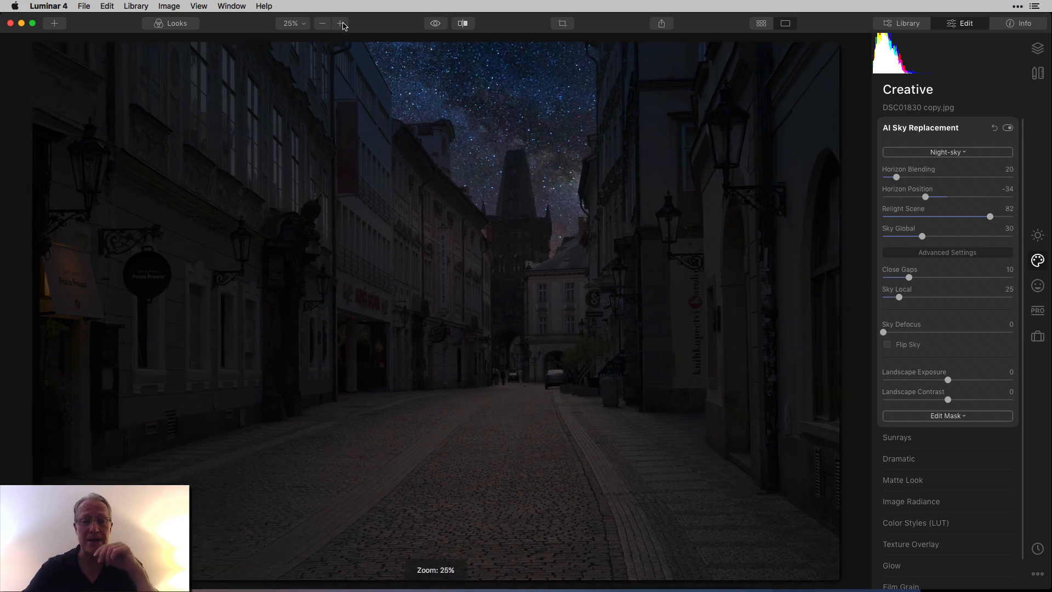
Zoom in on the tower and stars, zoom back out, and show the before/after split
click(340, 24)
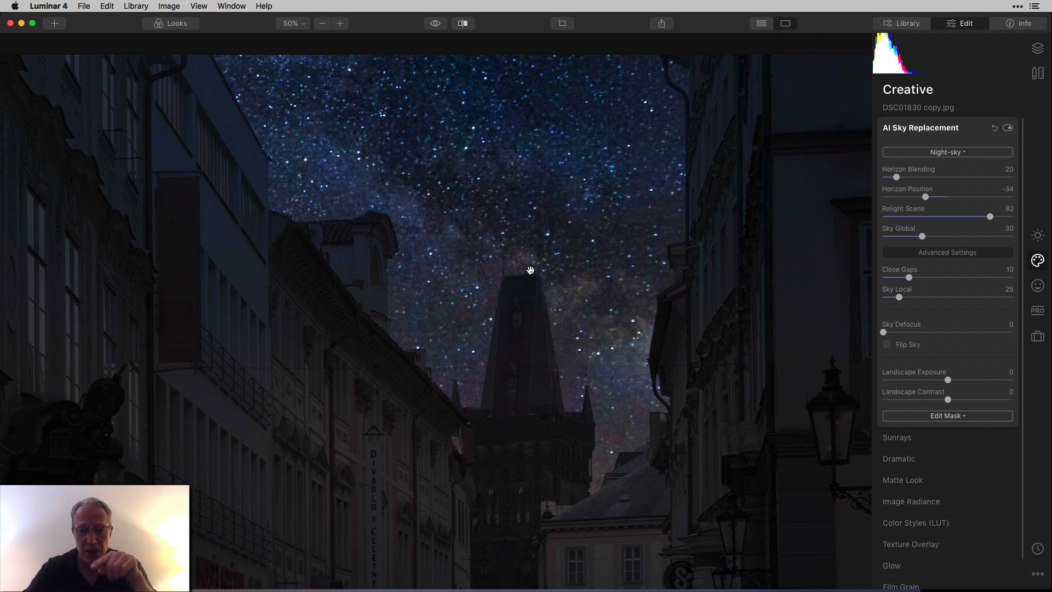
mouse_move(517, 280)
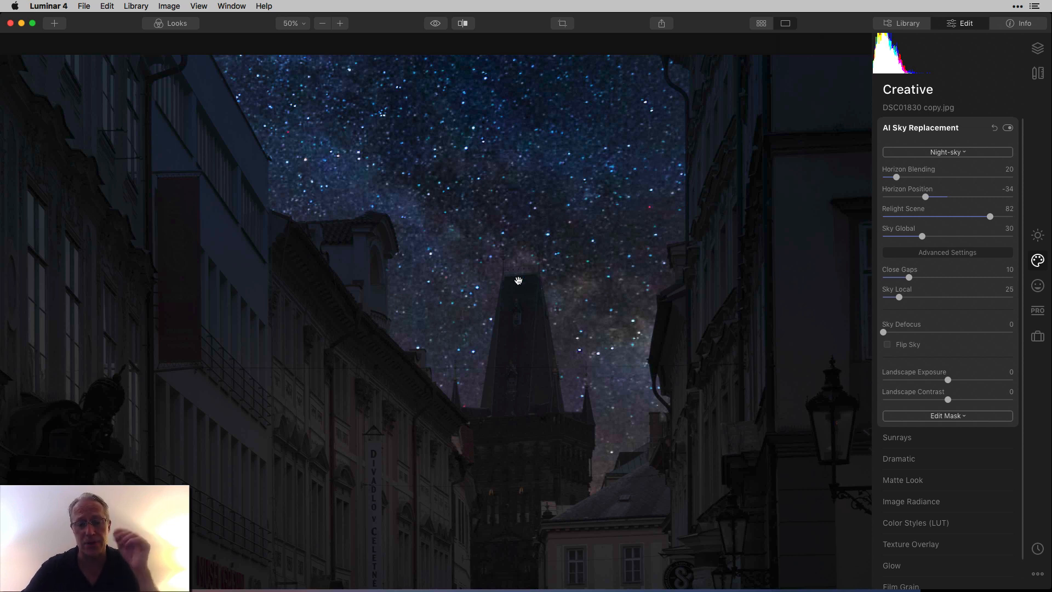
mouse_move(521, 273)
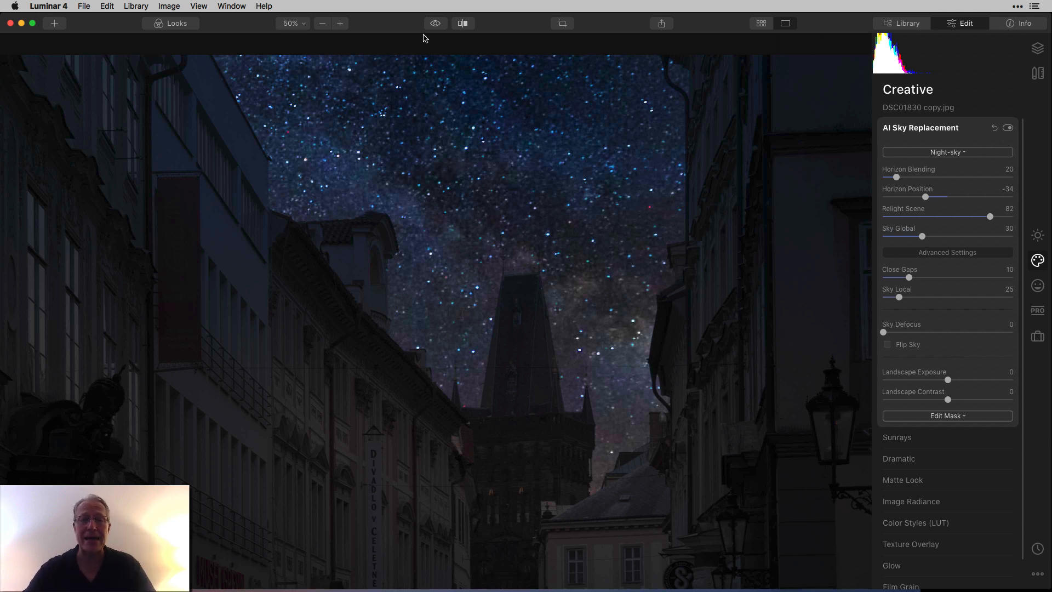
click(322, 24)
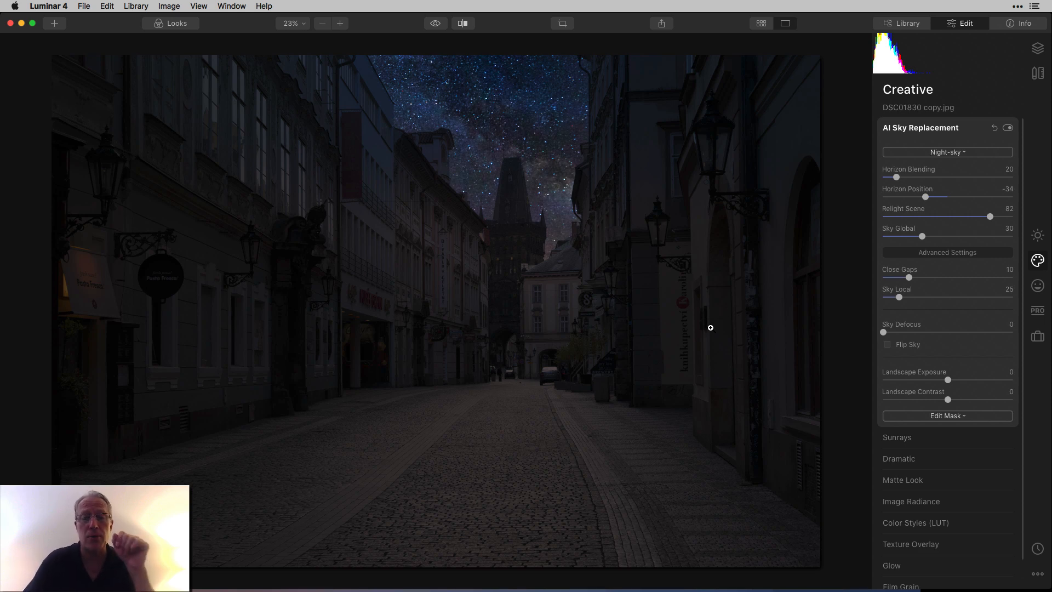
click(462, 23)
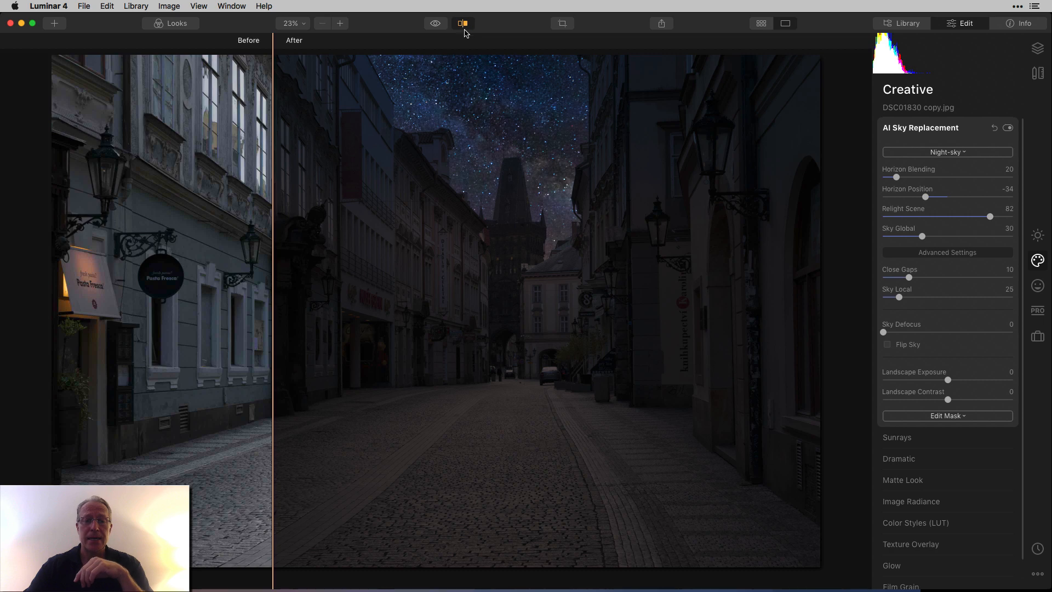